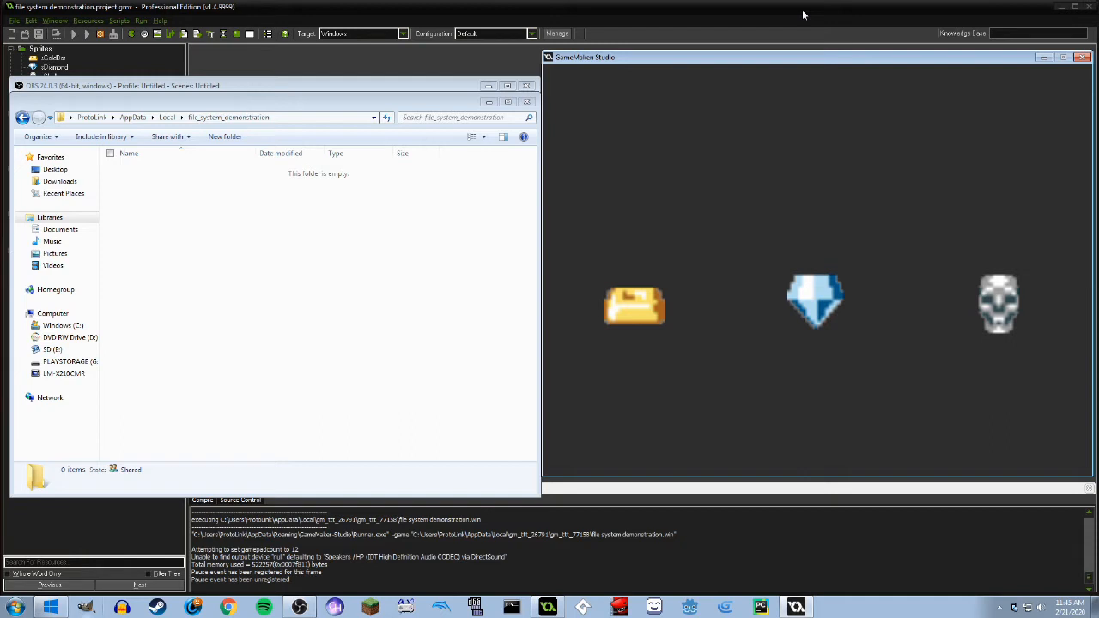
{"action": "mouse_move", "coordinate": [792, 4]}
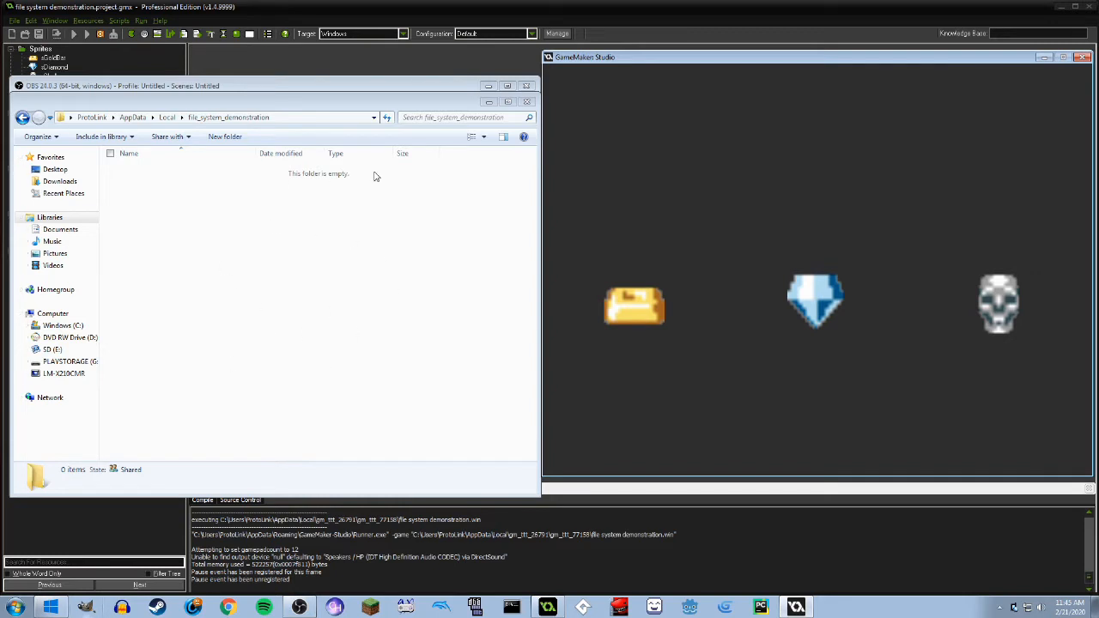
{"action": "mouse_move", "coordinate": [302, 335]}
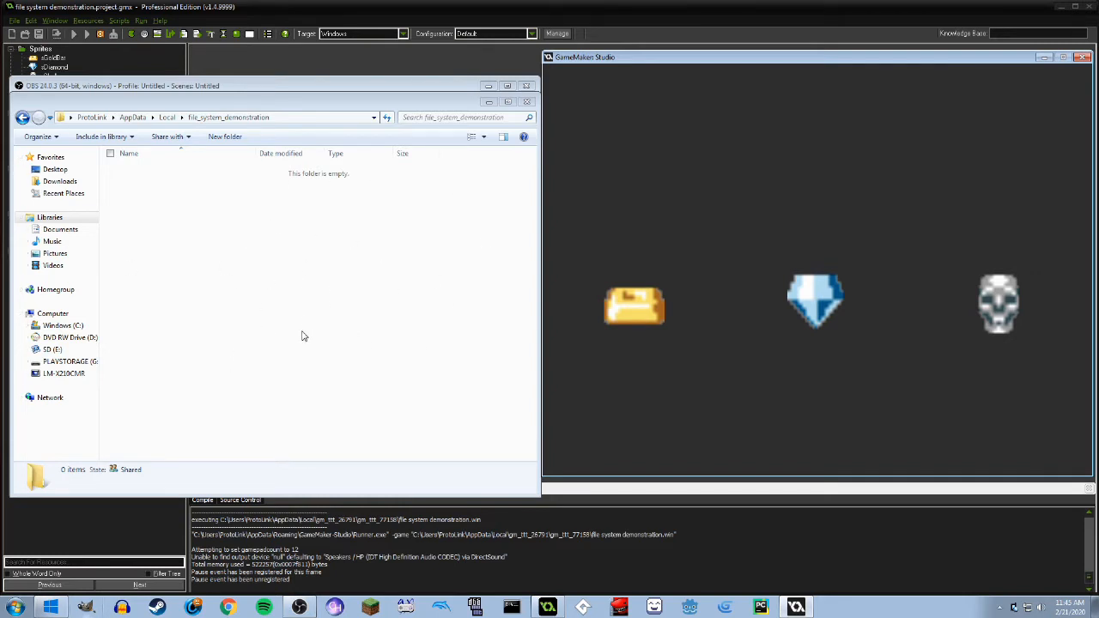
{"action": "mouse_move", "coordinate": [311, 334]}
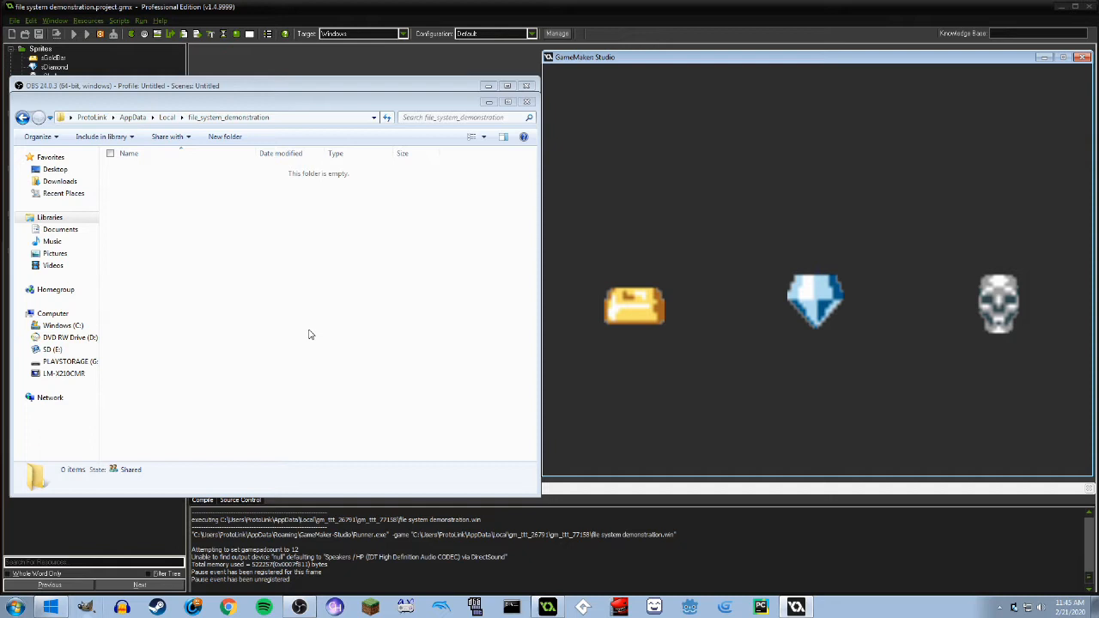
{"action": "mouse_move", "coordinate": [833, 76]}
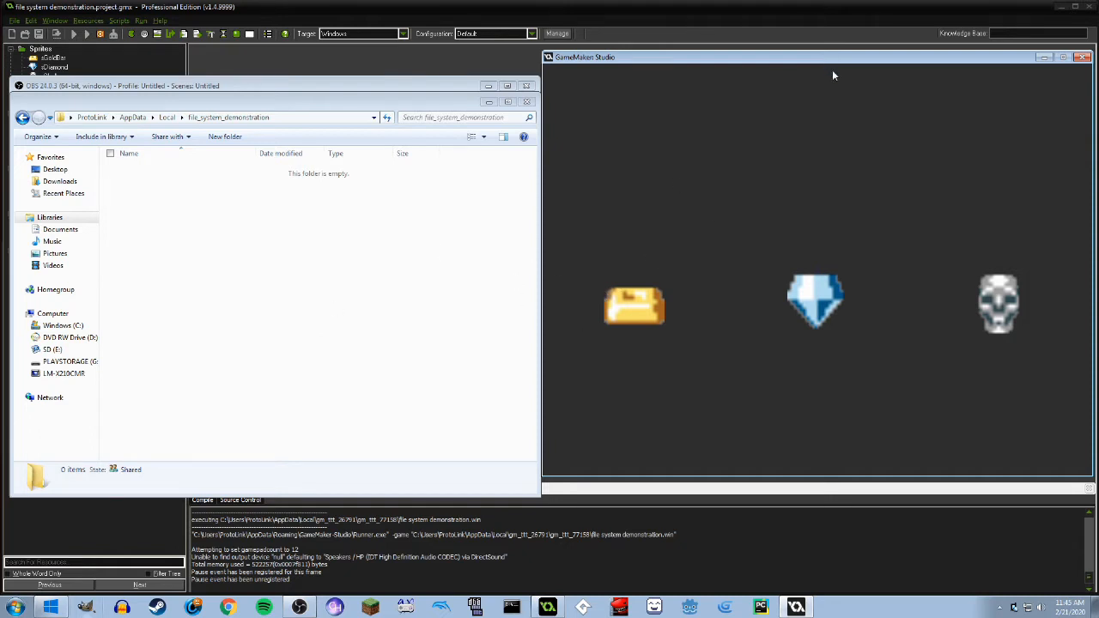
{"action": "mouse_move", "coordinate": [873, 146]}
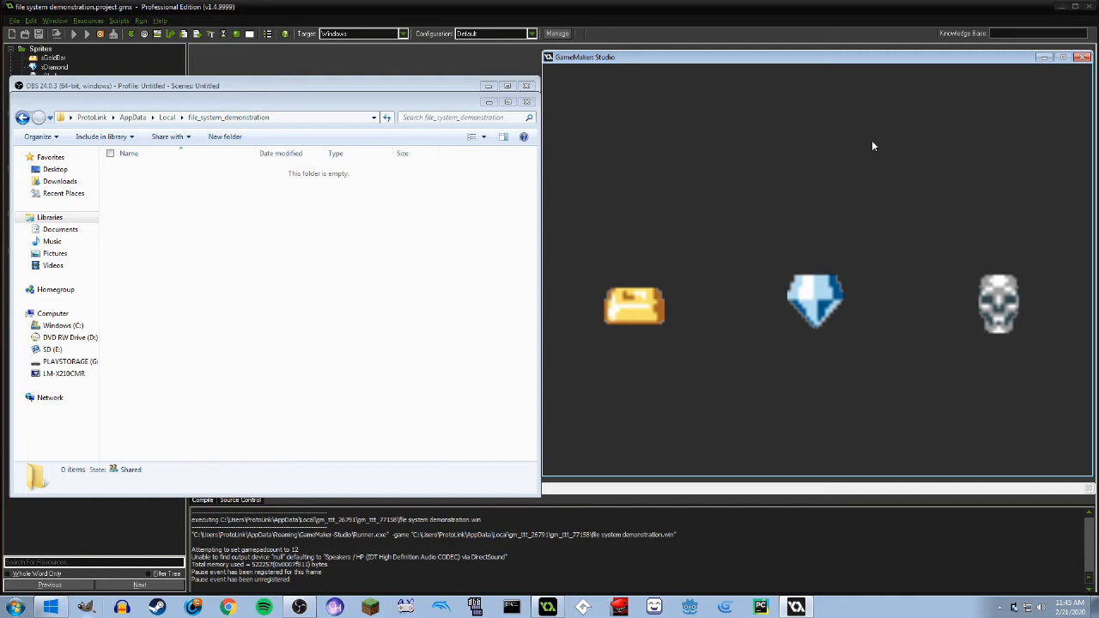
{"action": "mouse_move", "coordinate": [758, 213]}
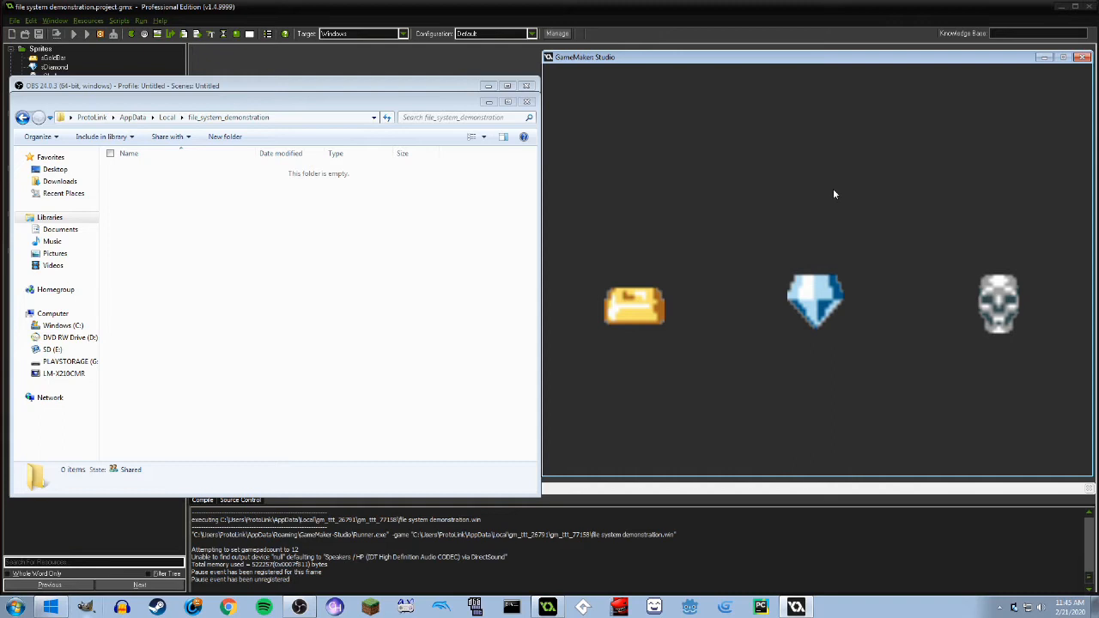
{"action": "mouse_move", "coordinate": [808, 178]}
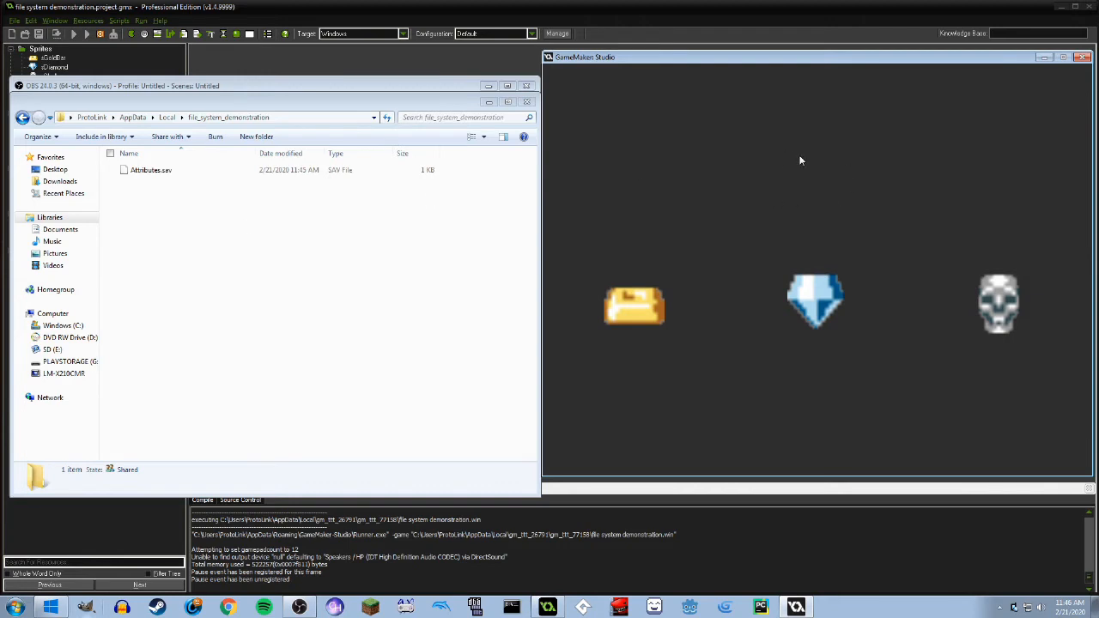
{"action": "mouse_move", "coordinate": [796, 193]}
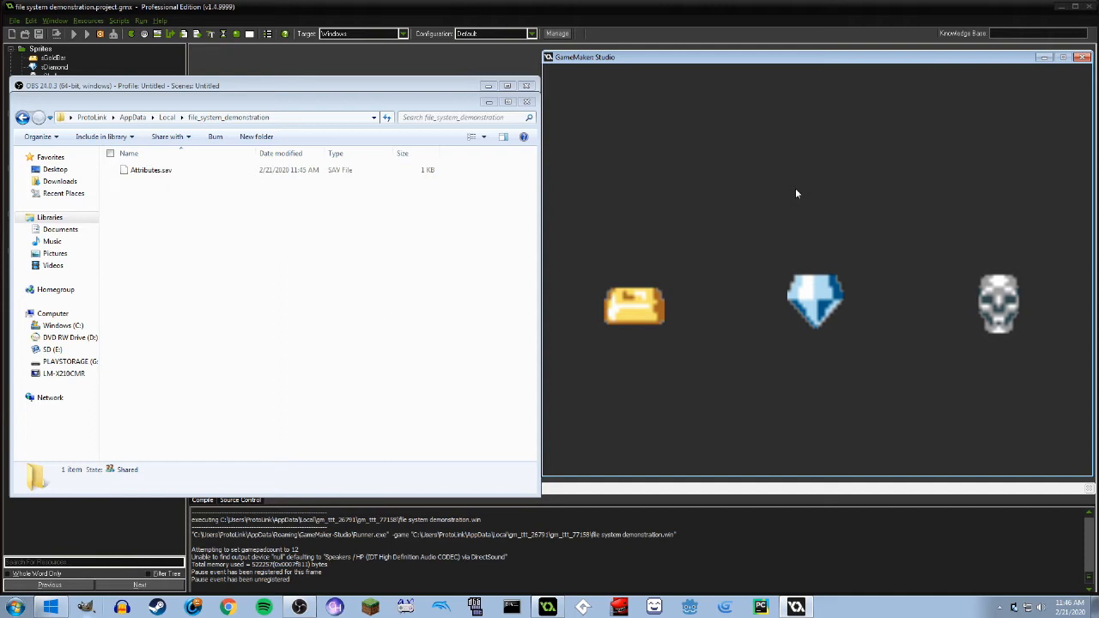
Focus the Explorer window showing the 1 KB Attributes.sav save file
{"action": "left_click", "coordinate": [150, 169]}
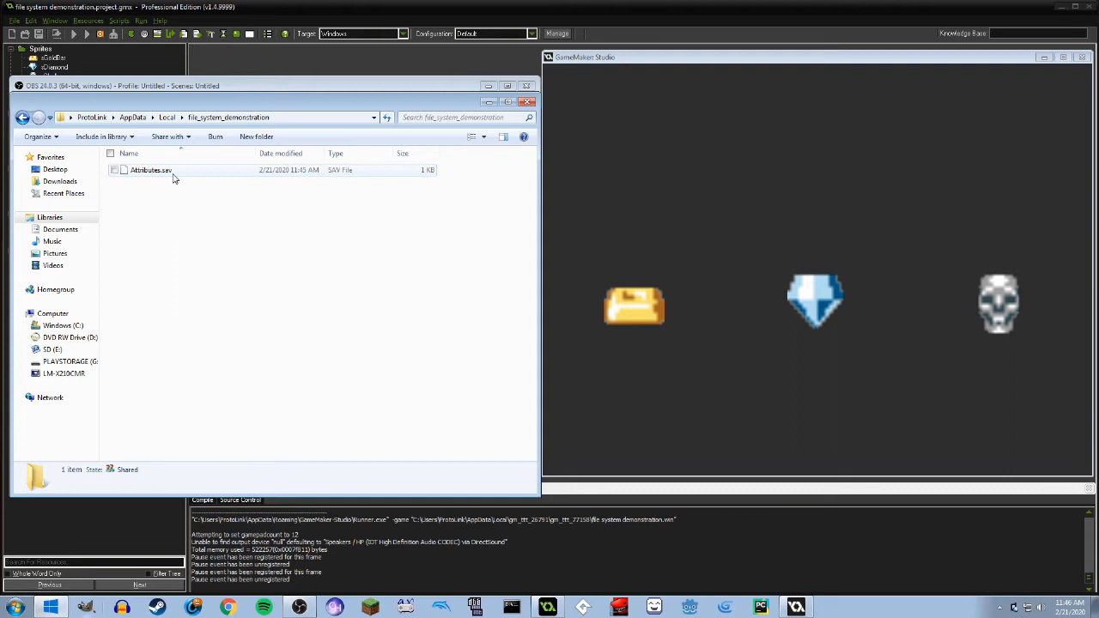
Open Attributes.sav in Notepad++ and highlight the Gold Bar entries
{"action": "right_click", "coordinate": [150, 170]}
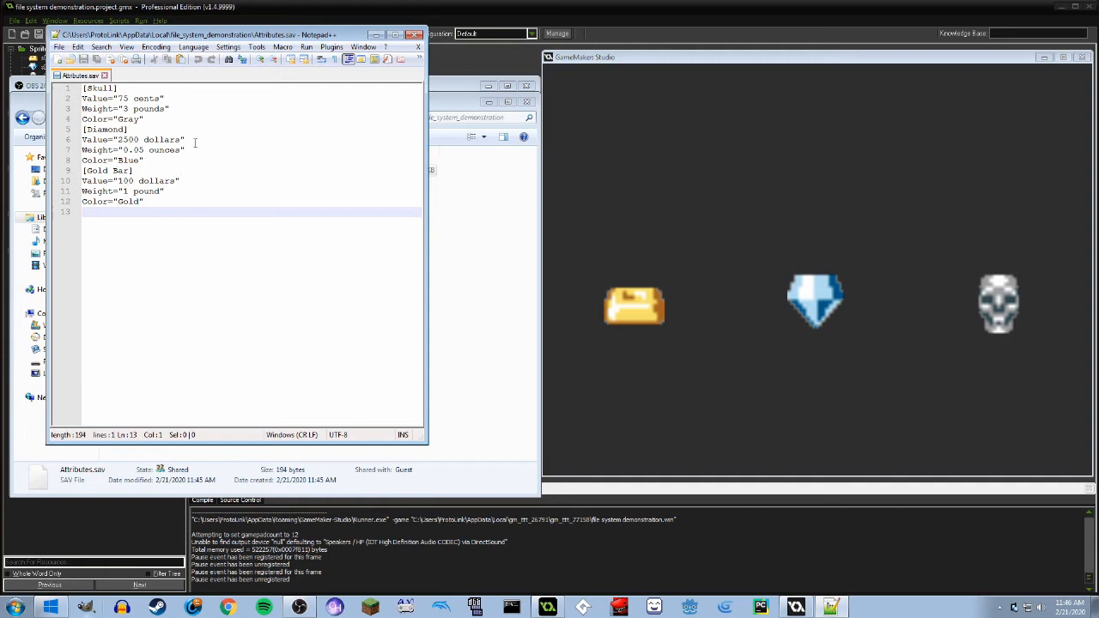
{"action": "left_click_drag", "start_coordinate": [83, 170], "coordinate": [144, 201]}
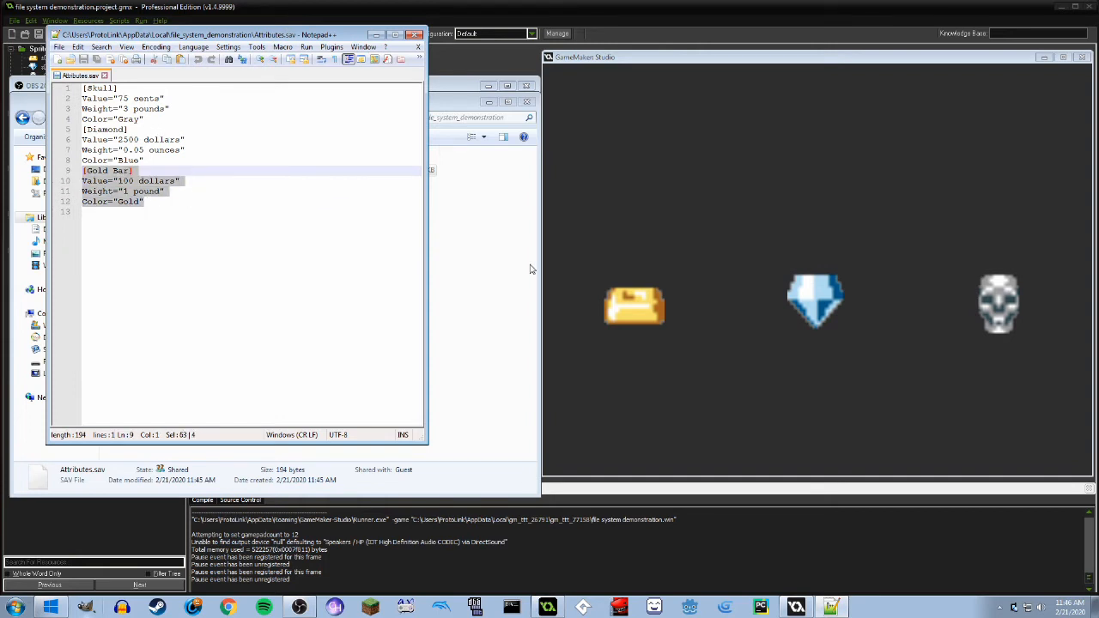
{"action": "mouse_move", "coordinate": [754, 325]}
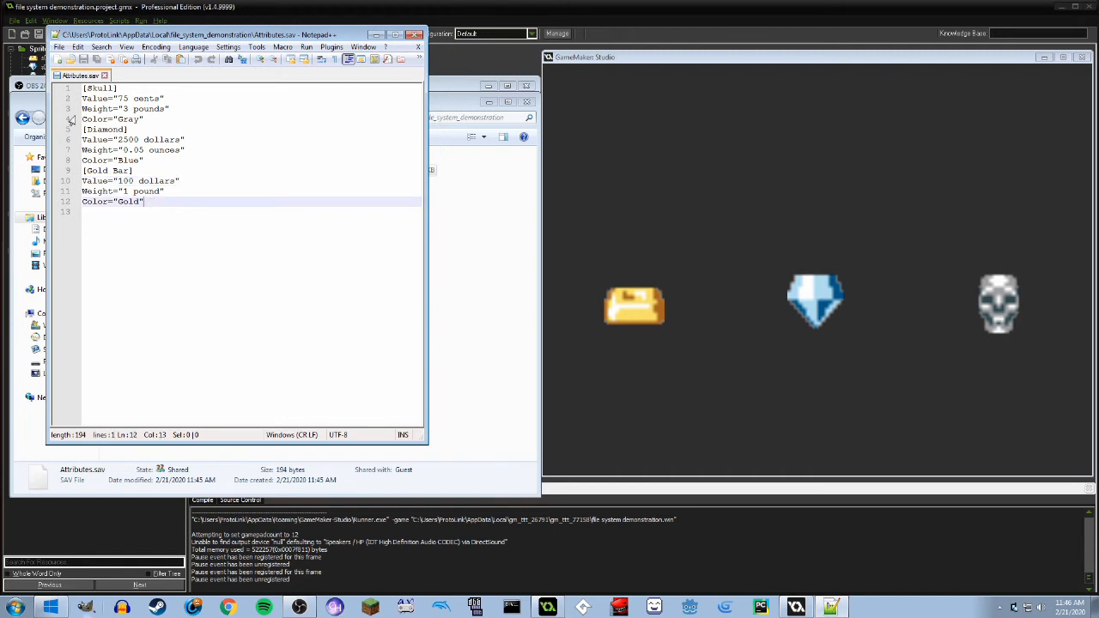
{"action": "mouse_move", "coordinate": [207, 176]}
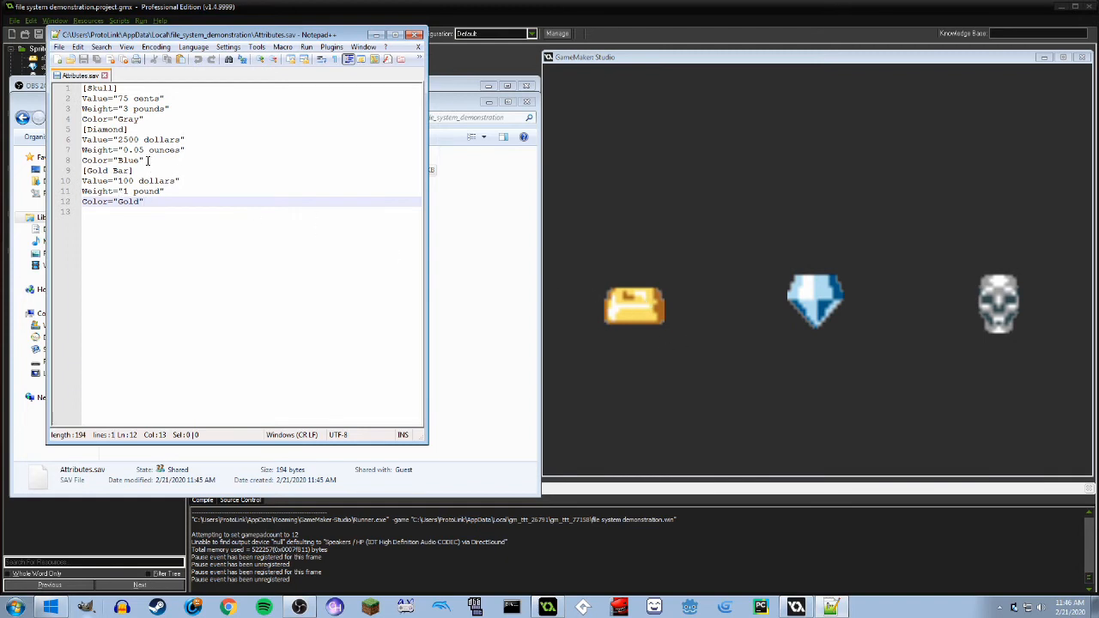
{"action": "left_click", "coordinate": [146, 139]}
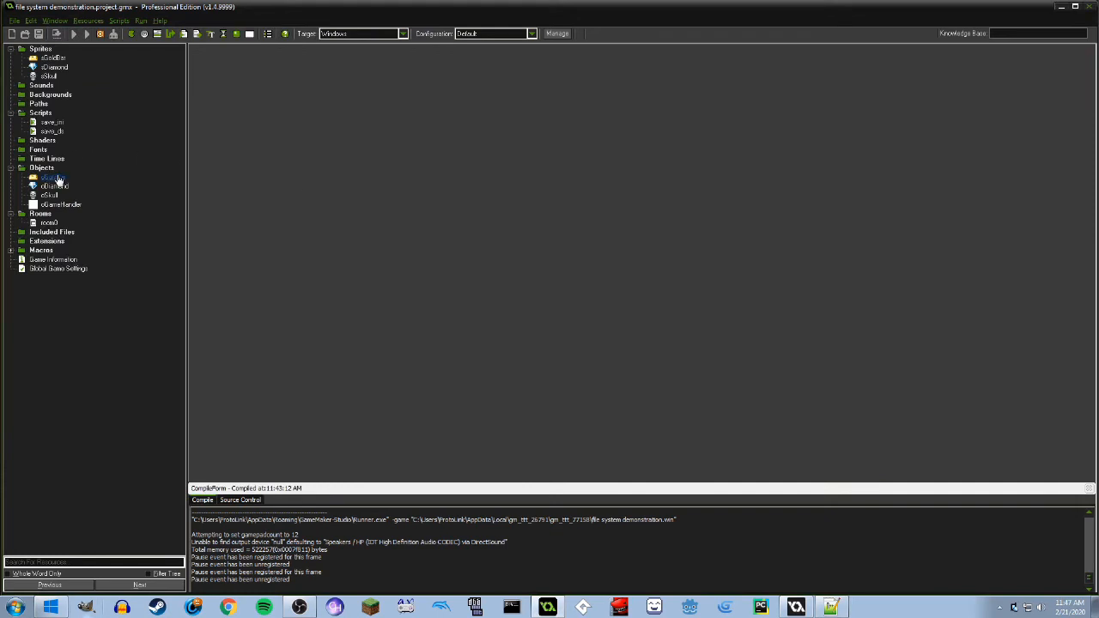
{"action": "double_click", "coordinate": [53, 177]}
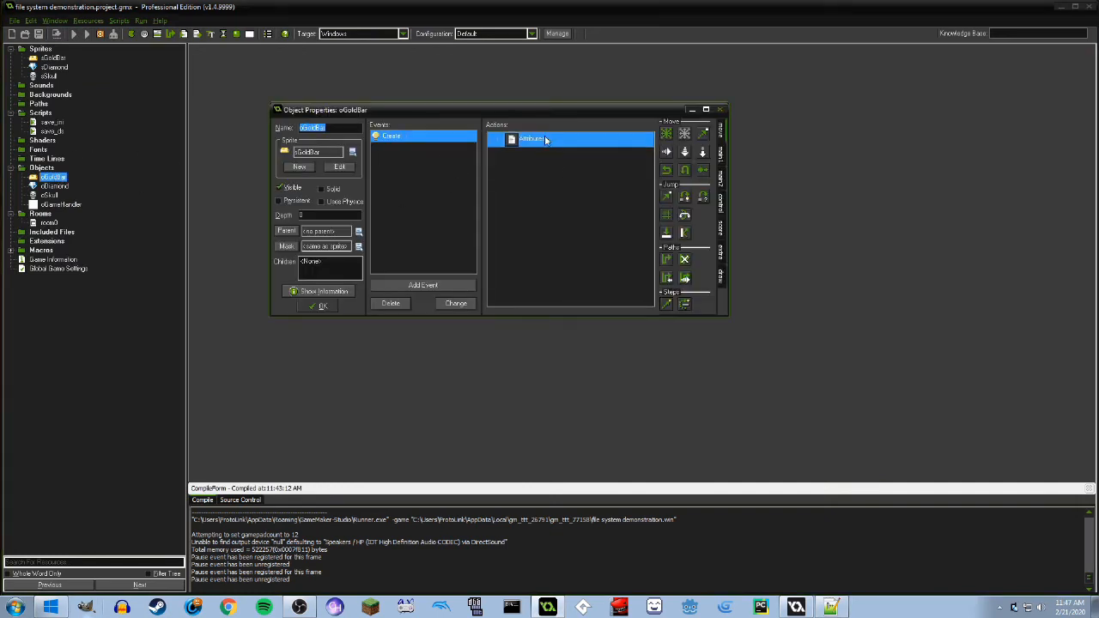
{"action": "double_click", "coordinate": [530, 140]}
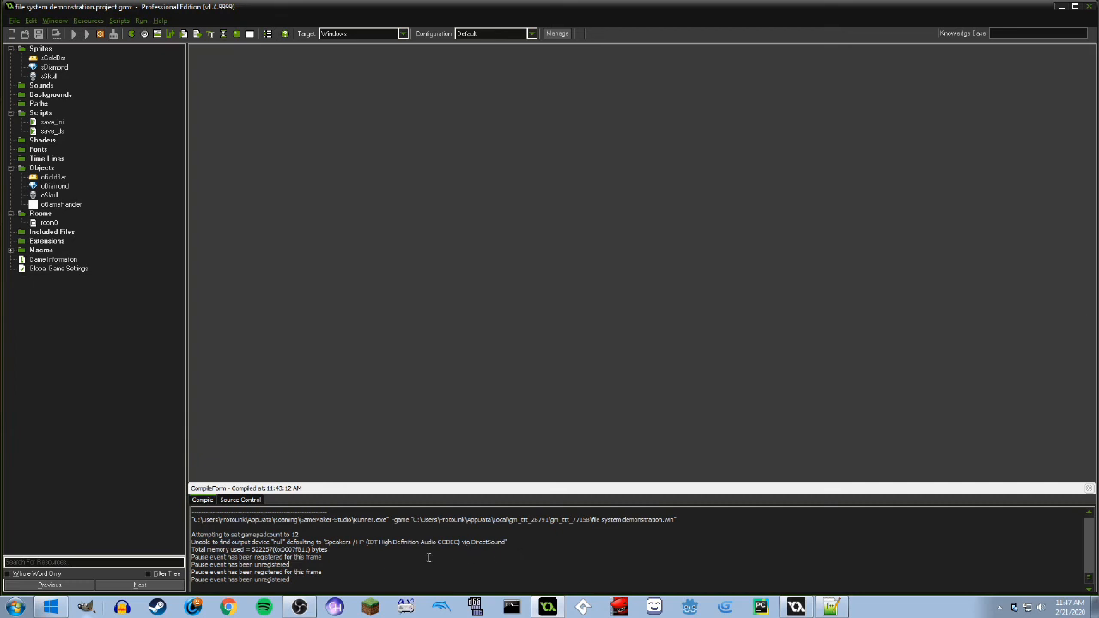
{"action": "left_click", "coordinate": [85, 33]}
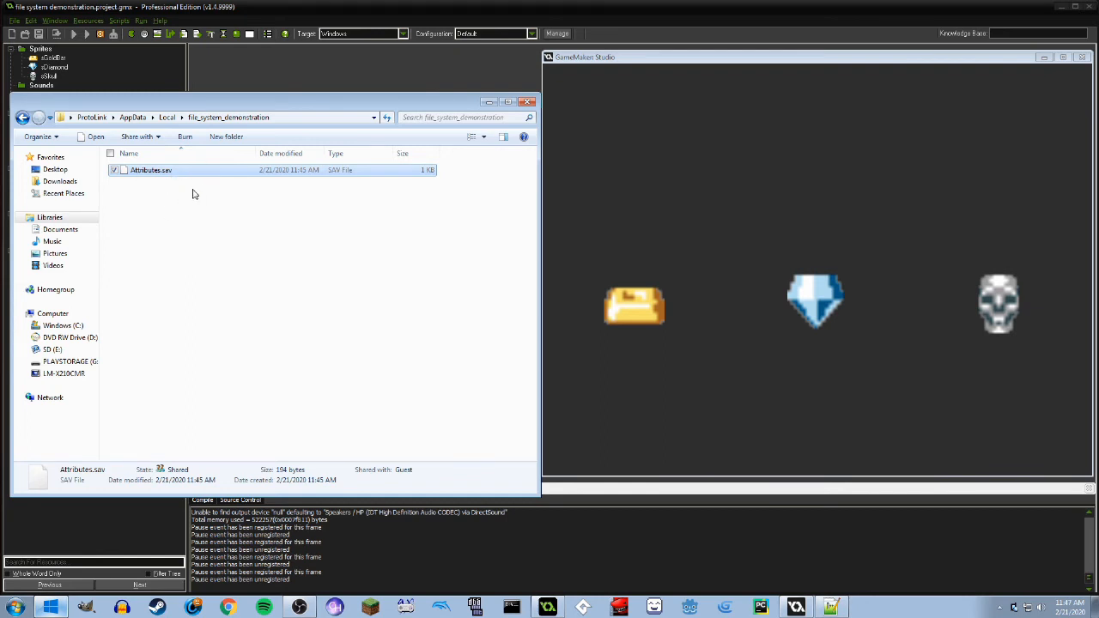
Select Attributes.sav, then bring up Skull.sav's context menu in the save folder
{"action": "left_click", "coordinate": [150, 170]}
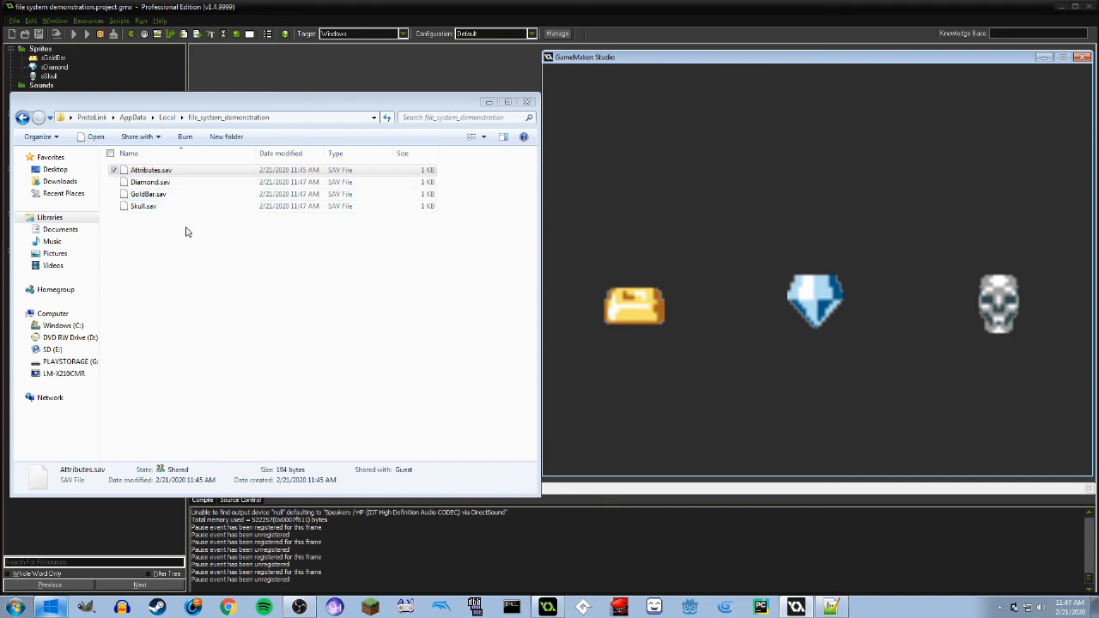
{"action": "left_click", "coordinate": [151, 169]}
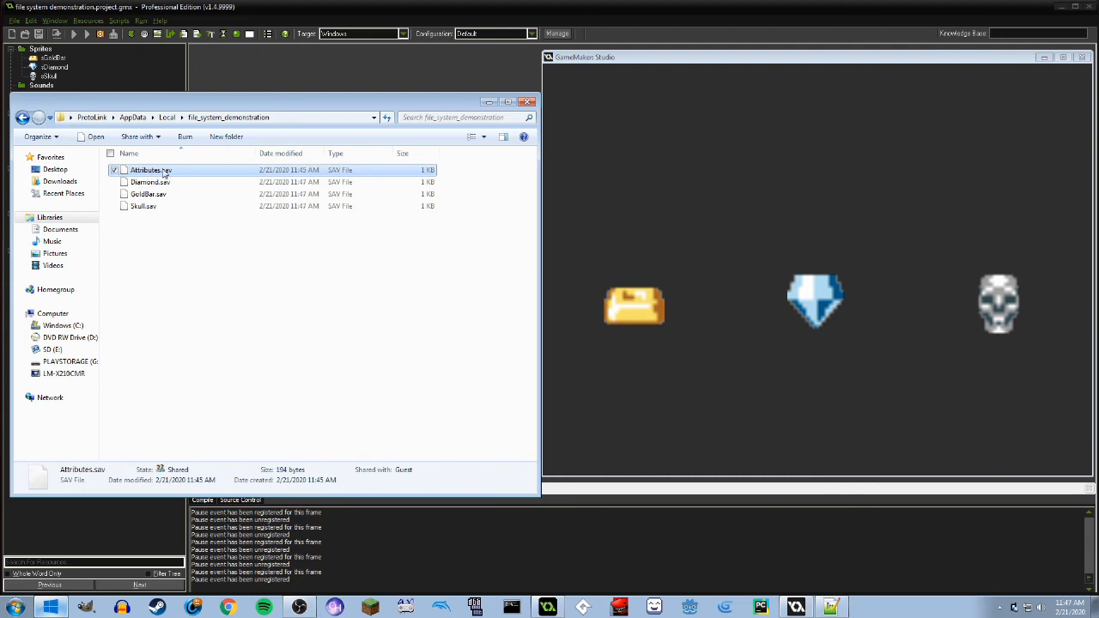
{"action": "mouse_move", "coordinate": [202, 250]}
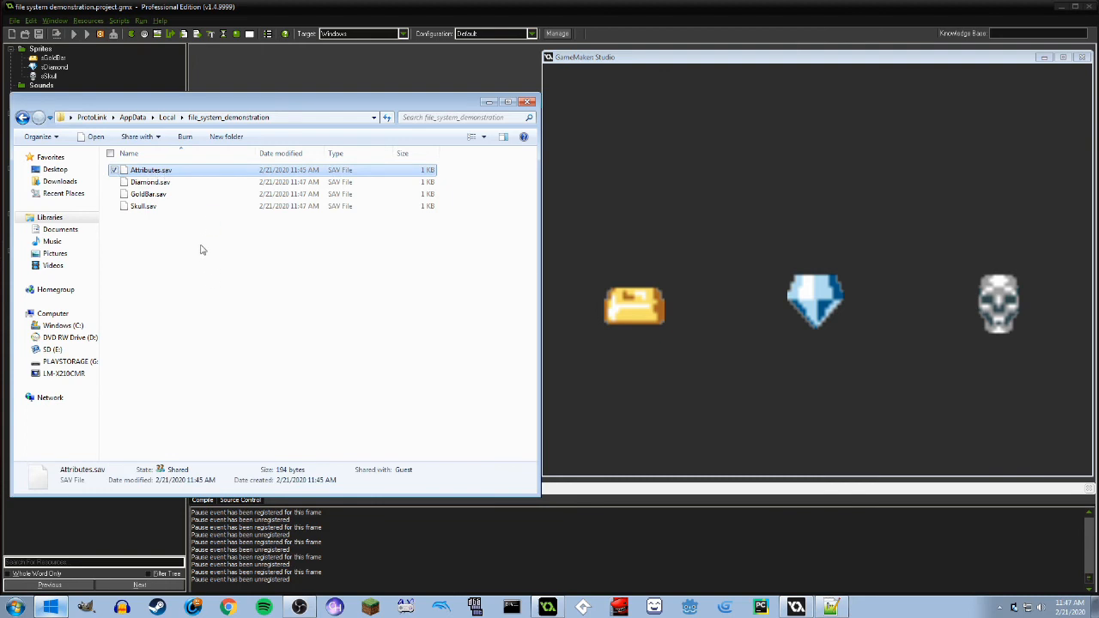
{"action": "mouse_move", "coordinate": [185, 226]}
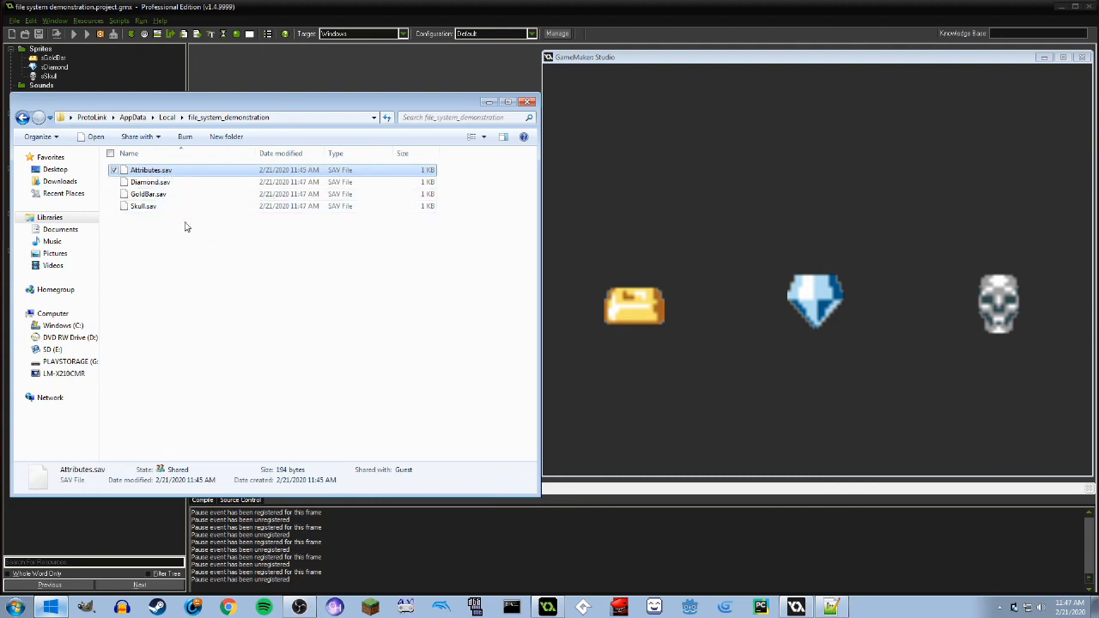
{"action": "right_click", "coordinate": [143, 206]}
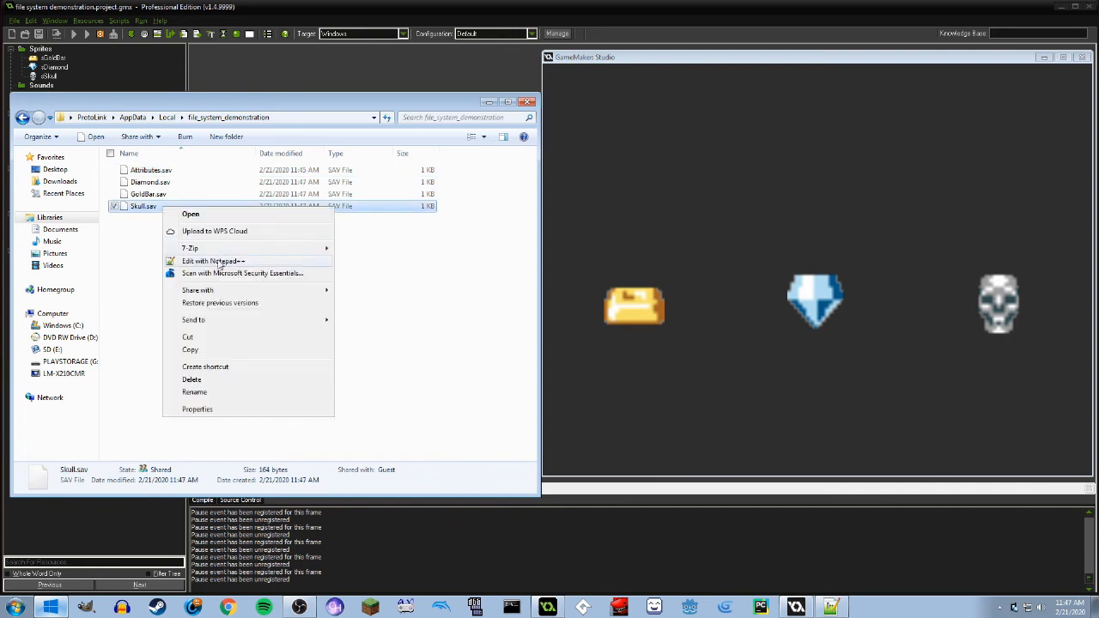
Open Skull.sav and Attributes.sav in Notepad++ and compare encoded versus readable contents
{"action": "left_click", "coordinate": [213, 261]}
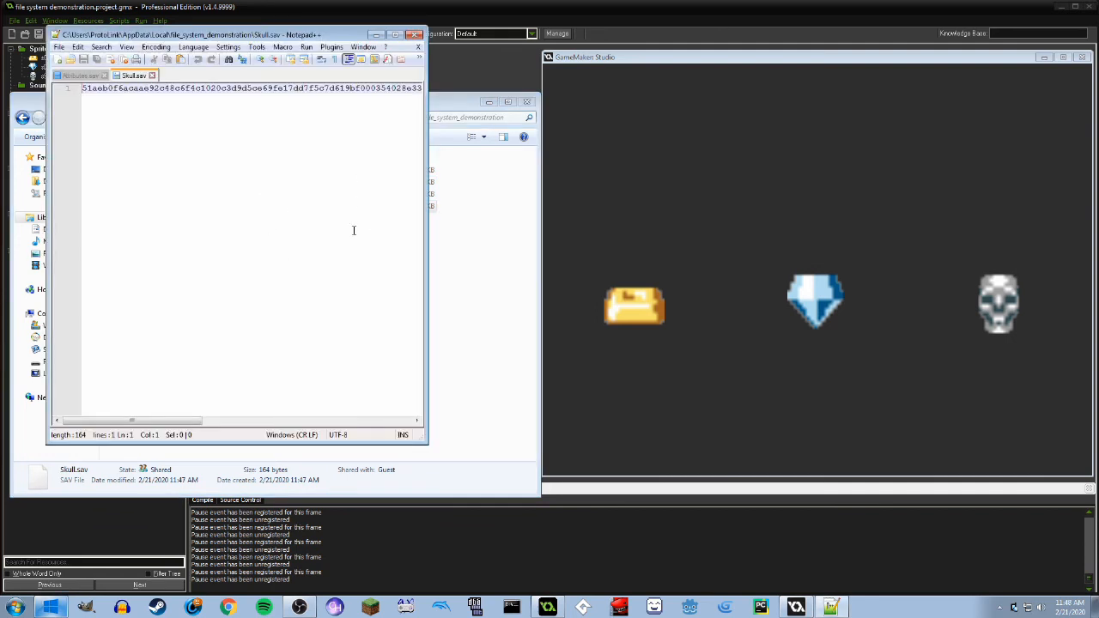
{"action": "mouse_move", "coordinate": [296, 357]}
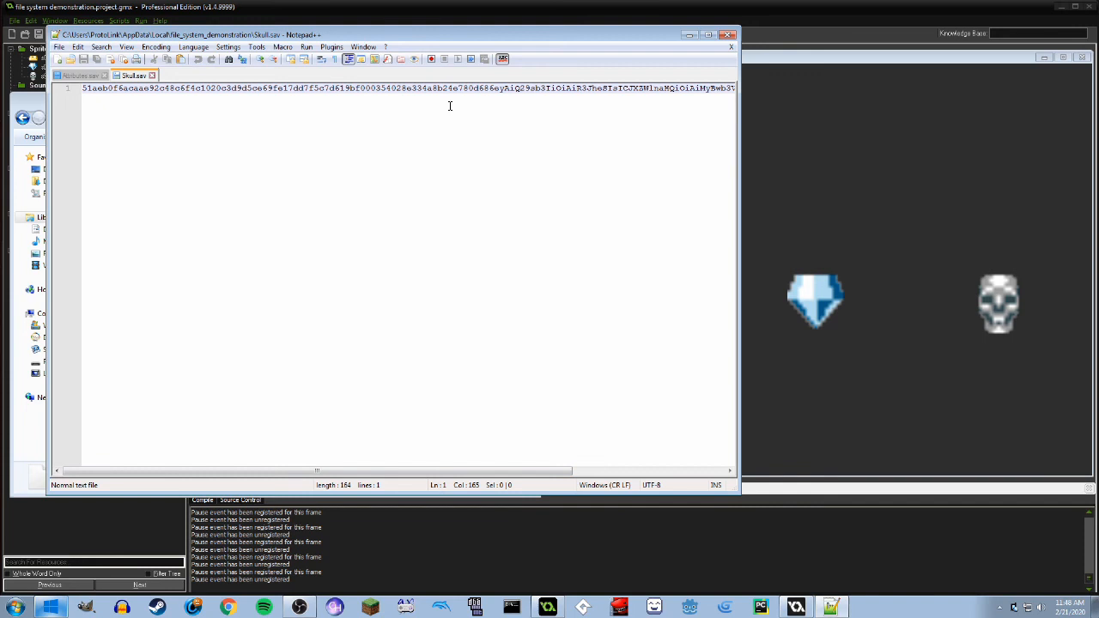
{"action": "mouse_move", "coordinate": [698, 71]}
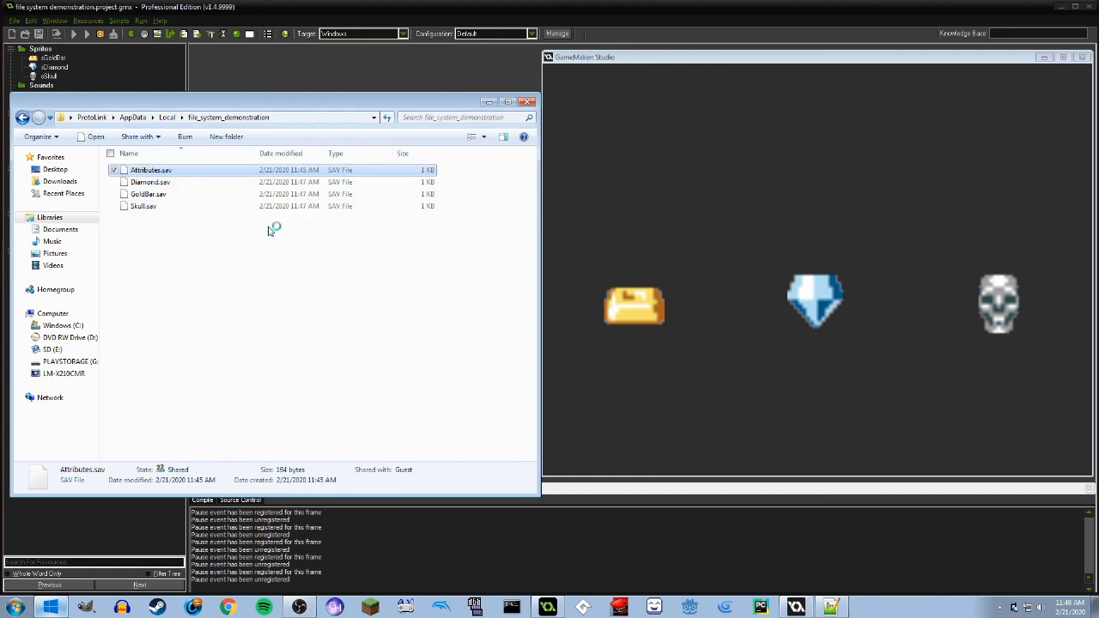
{"action": "double_click", "coordinate": [150, 170]}
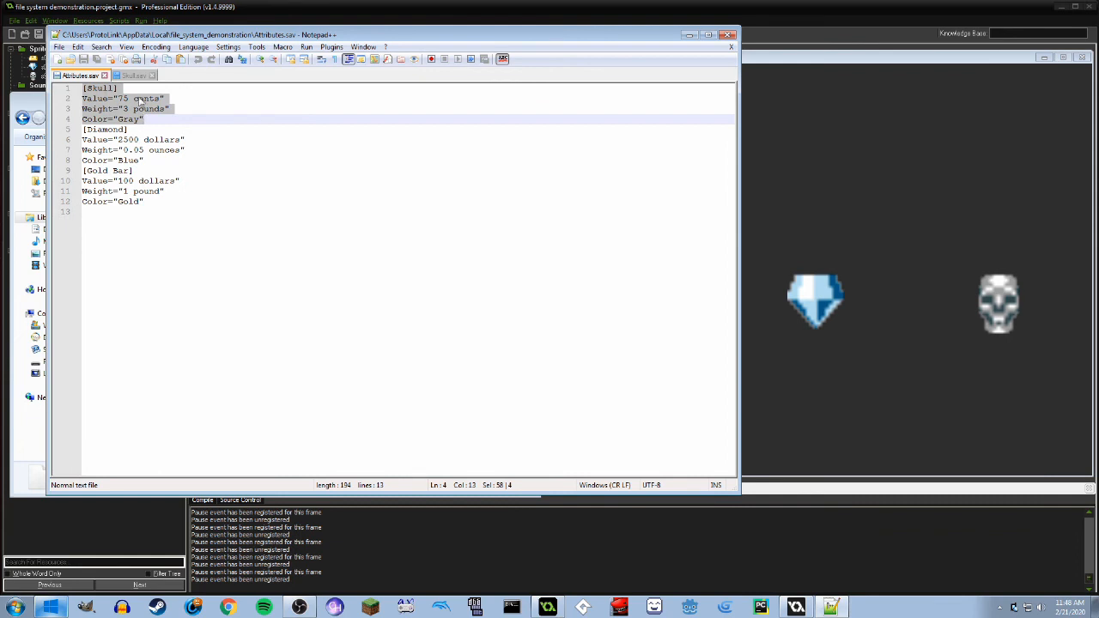
{"action": "left_click", "coordinate": [133, 75]}
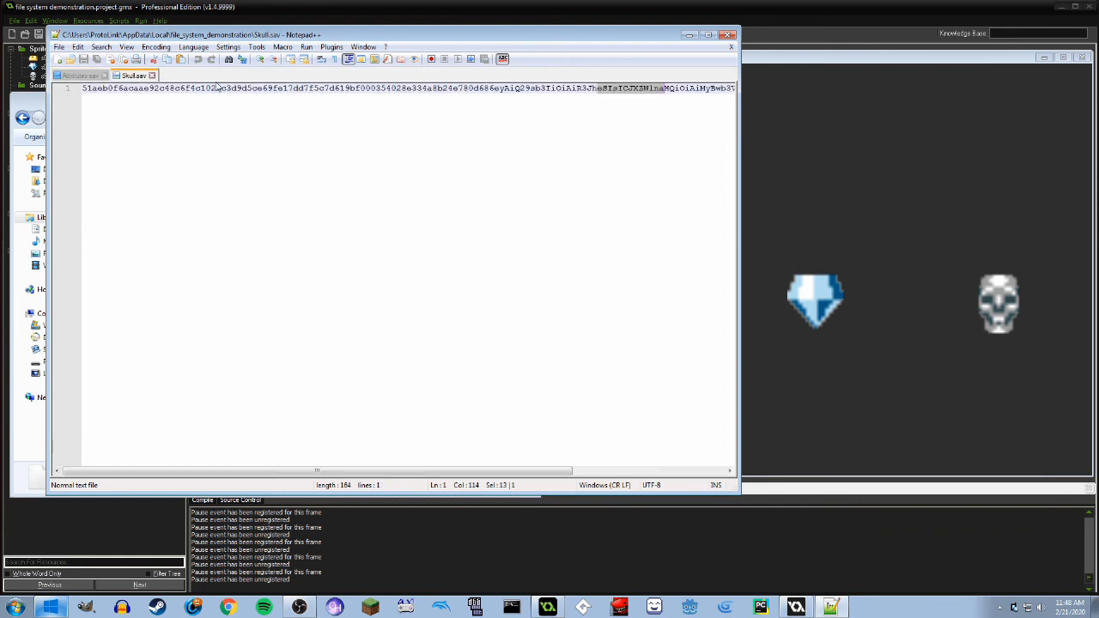
{"action": "mouse_move", "coordinate": [297, 298]}
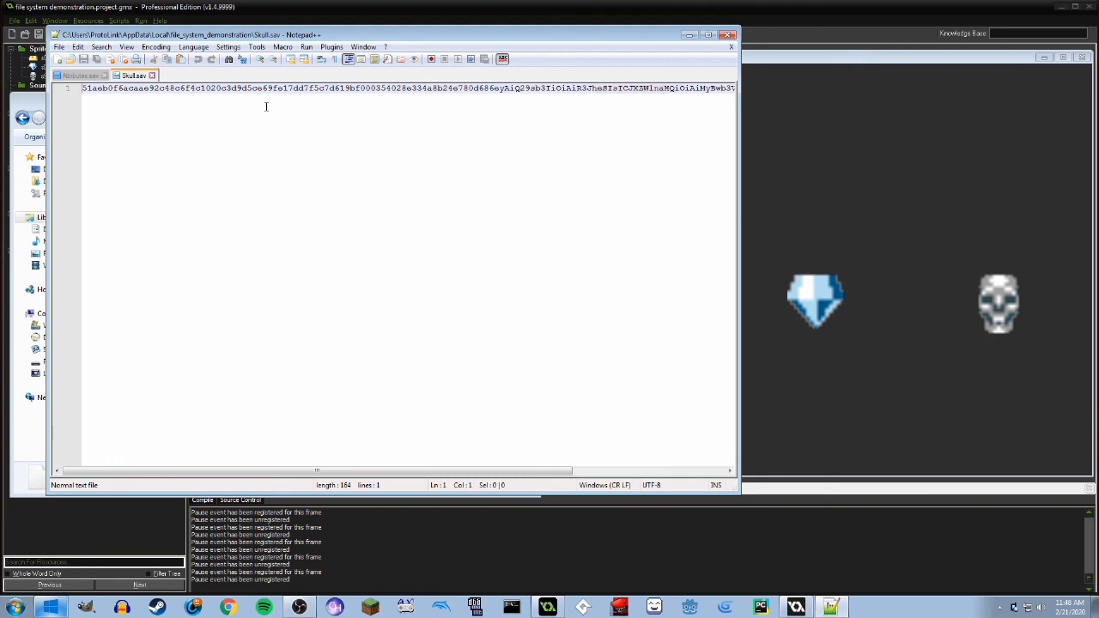
{"action": "left_click", "coordinate": [77, 76]}
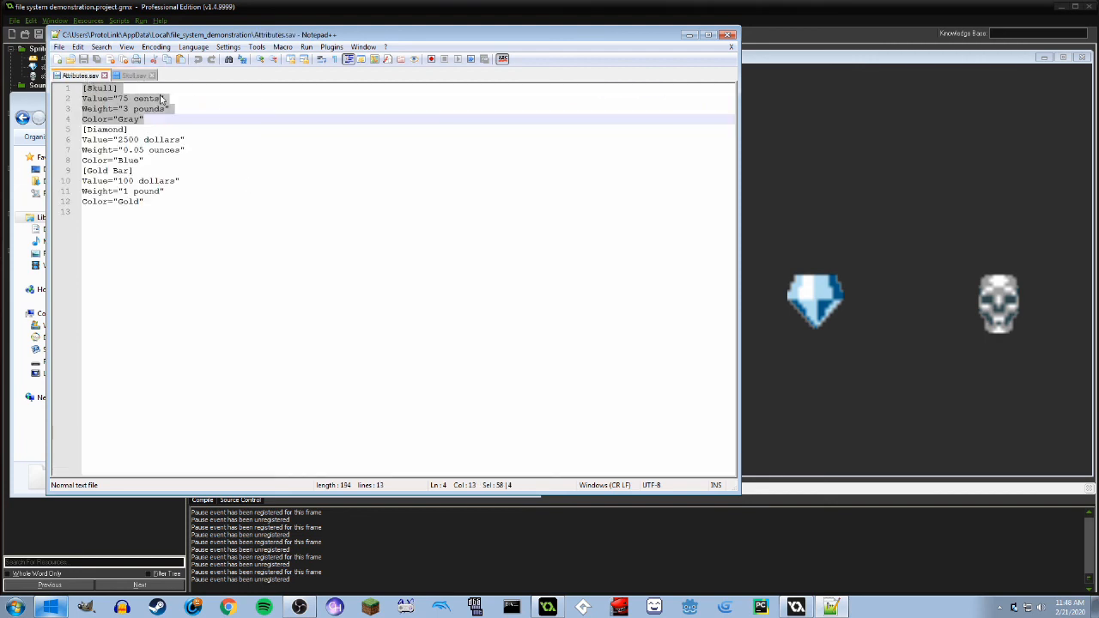